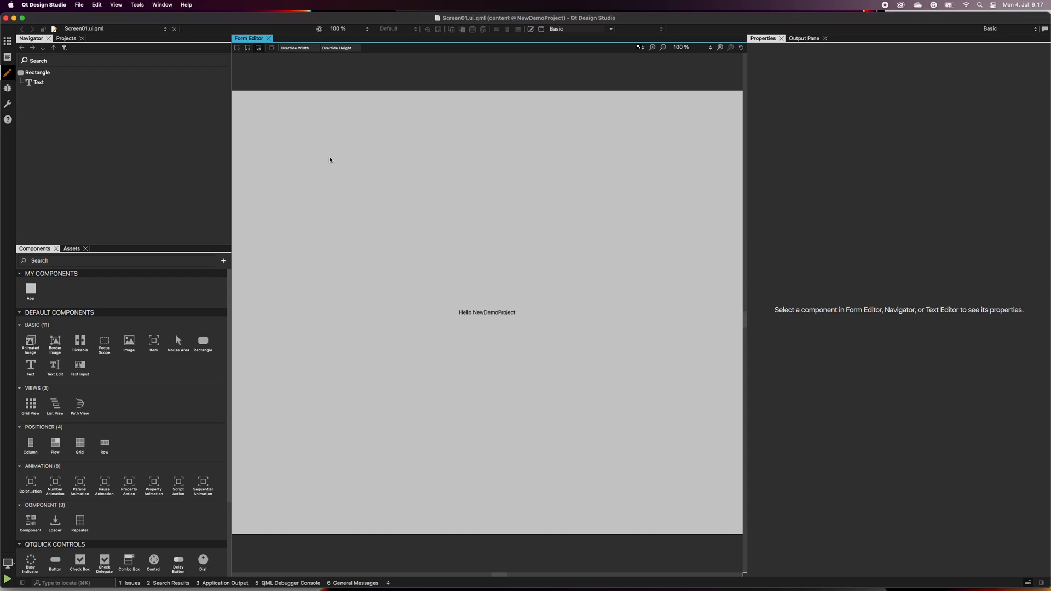
Step: Select the 'Hello NewDemoProject' text item on Screen01 and bring up its context actions to delete it
left_click(115, 5)
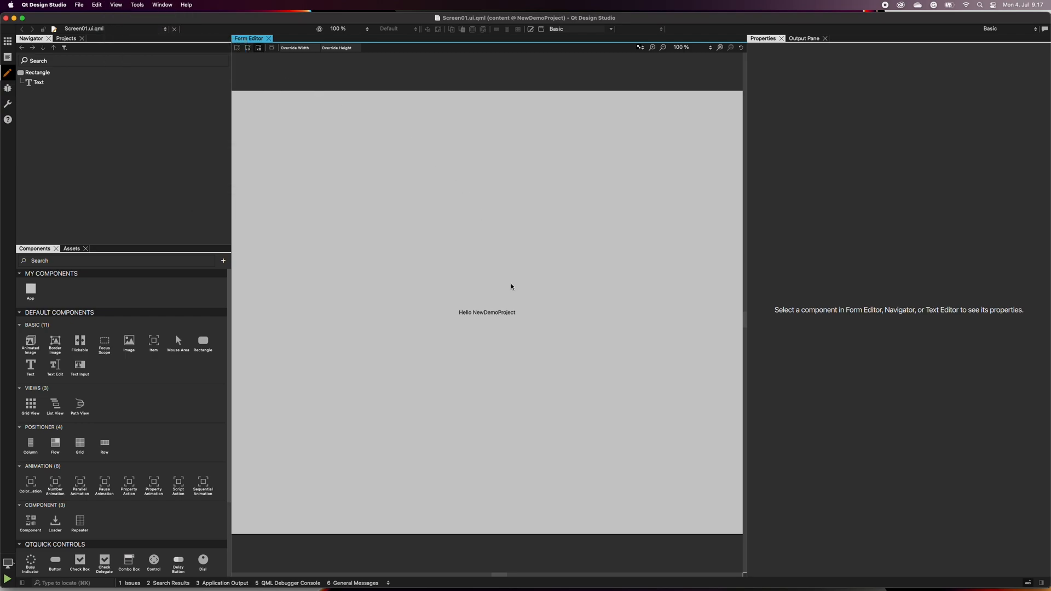
left_click(486, 312)
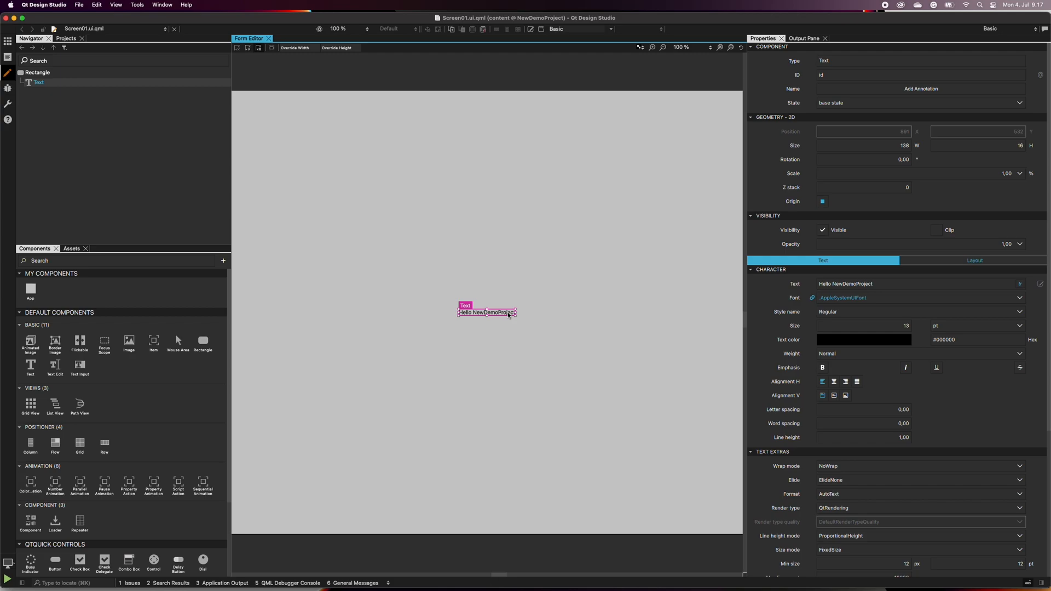
right_click(485, 312)
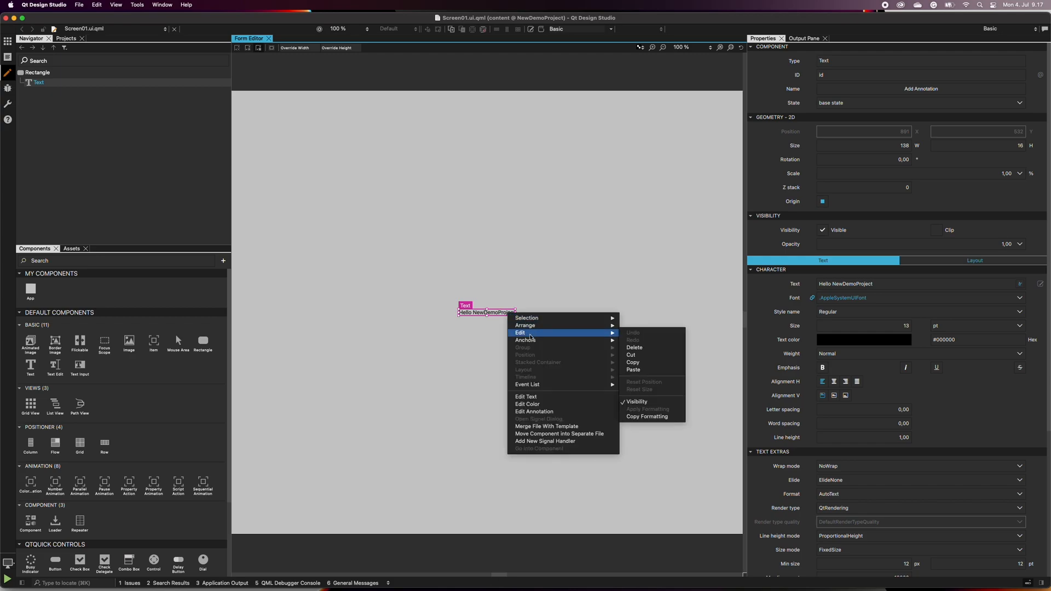
mouse_move(655, 347)
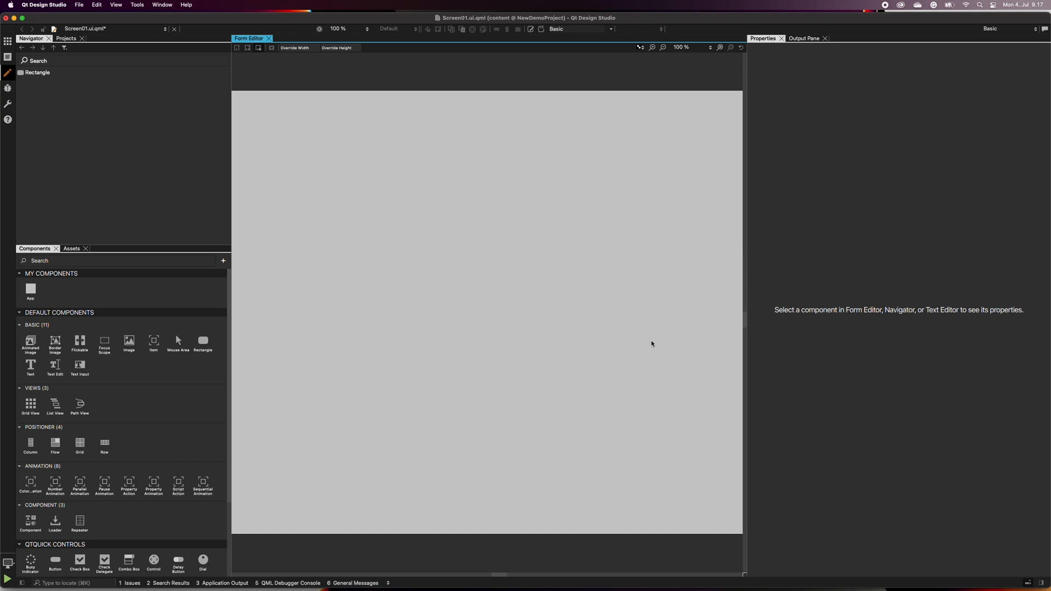
mouse_move(714, 102)
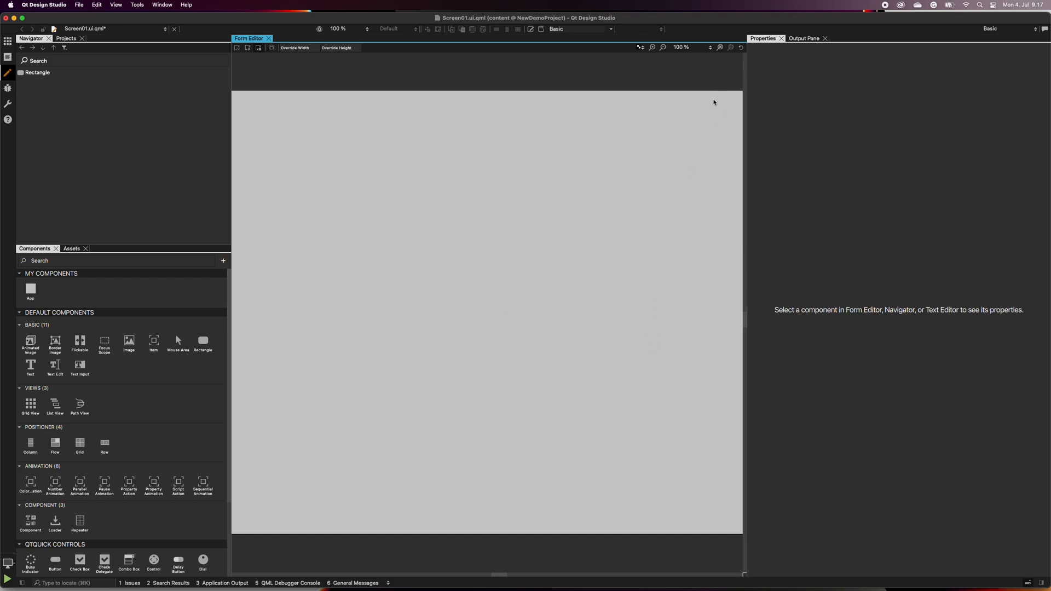
Step: Fill the root background rectangle white (#ffffff), with the view zoomed to show the whole screen
left_click(38, 72)
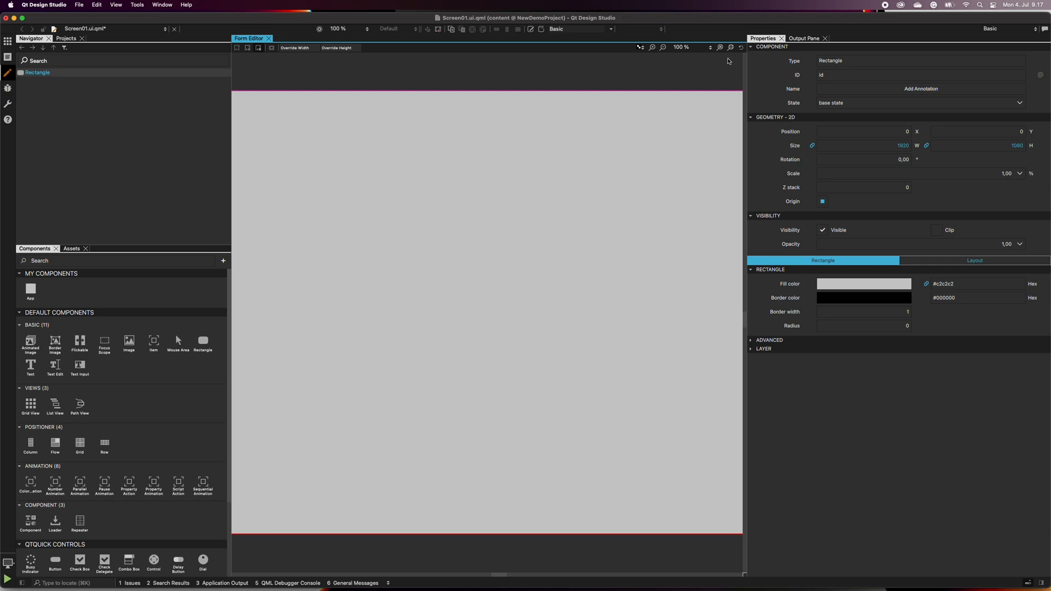
left_click(729, 47)
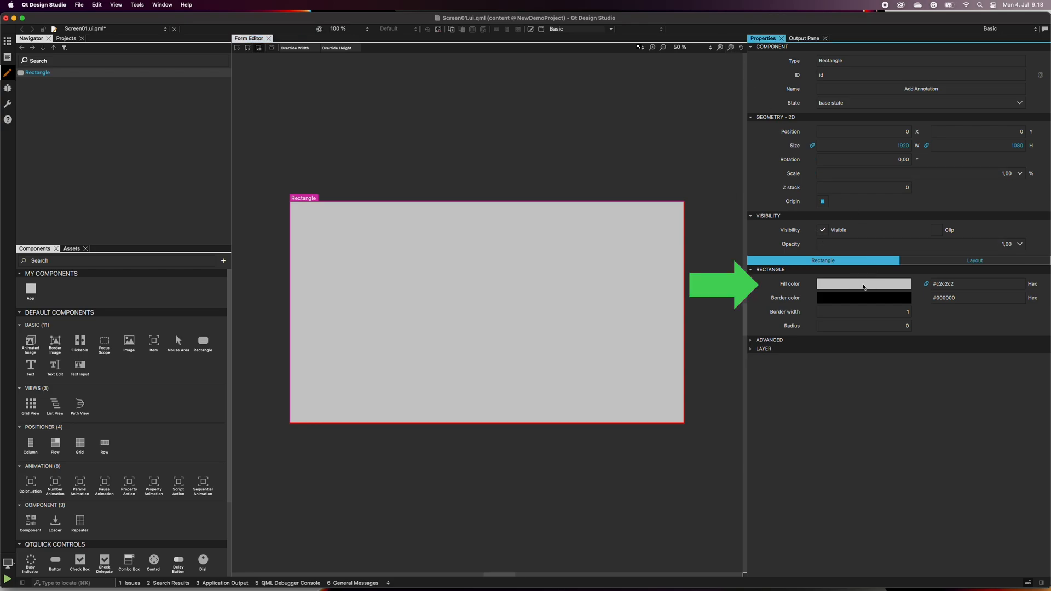
left_click(864, 284)
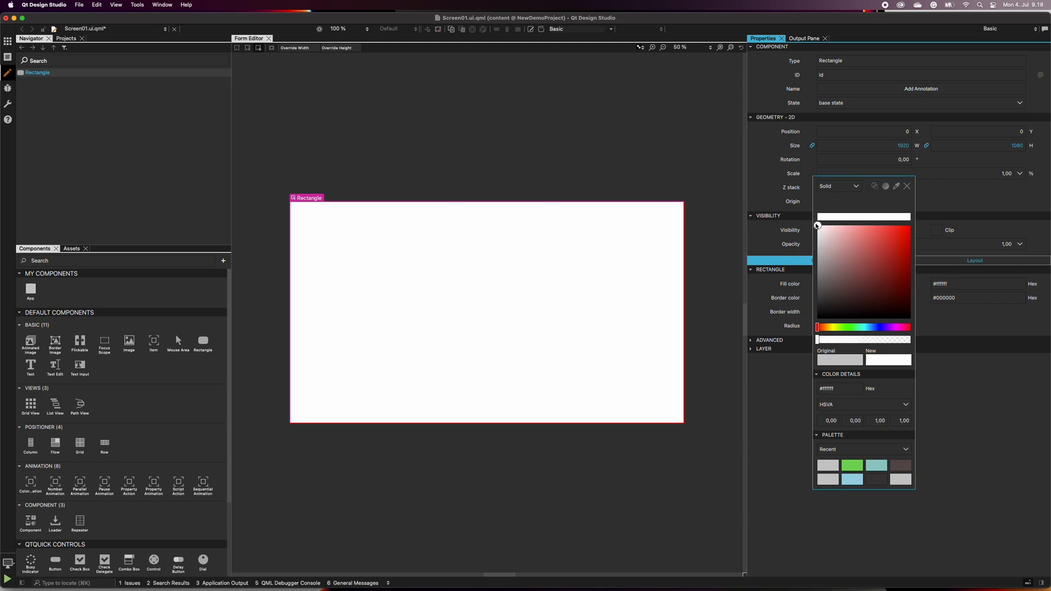
left_click(906, 186)
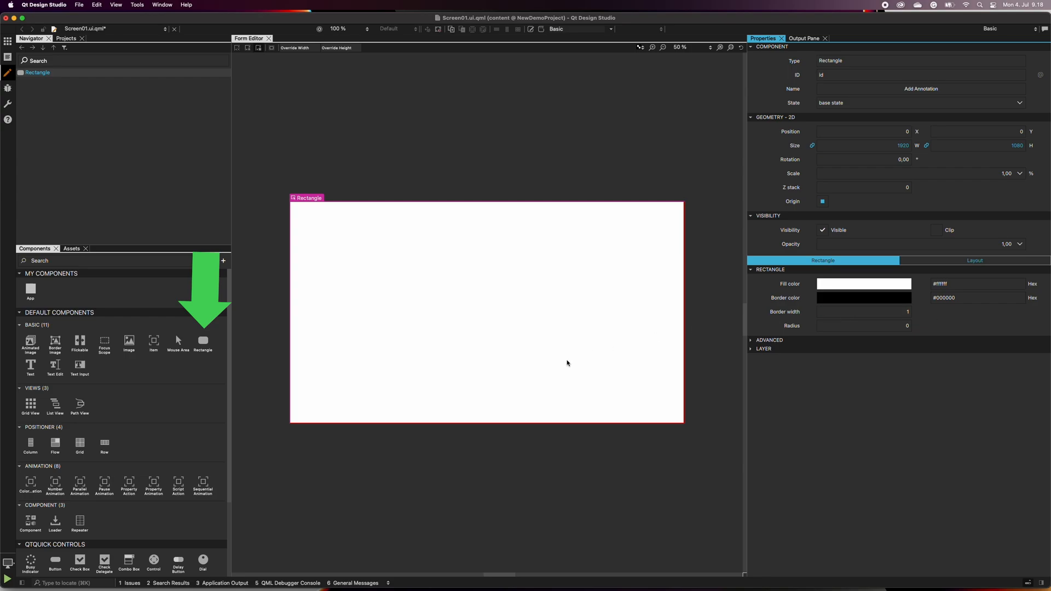
Step: Drop a new Rectangle on the screen, size it to about 1022 by 628 and name it mainViewRectangle
left_click_drag(203, 340, 328, 322)
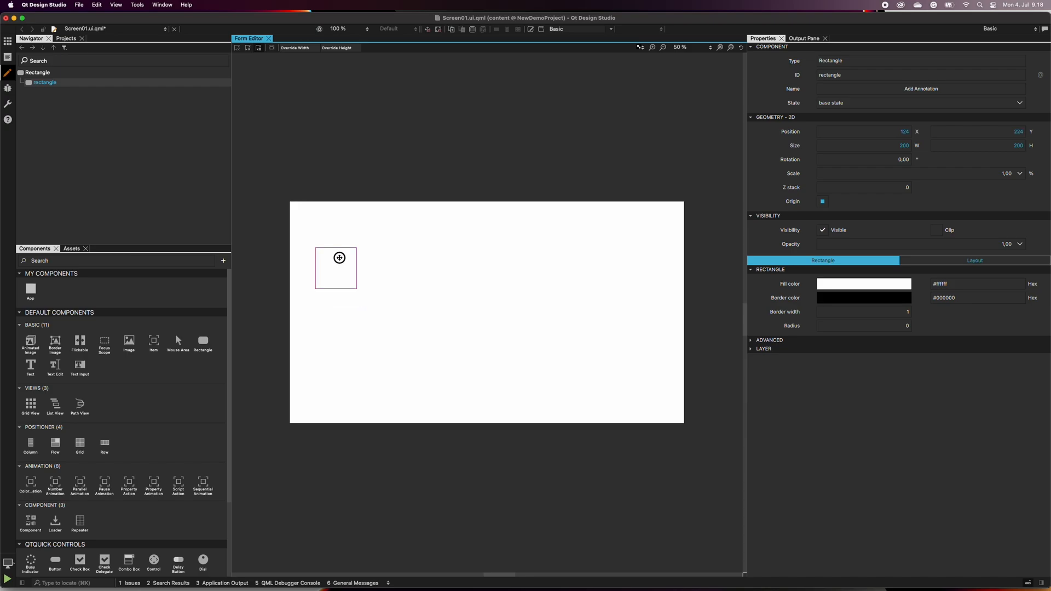
left_click_drag(357, 291, 497, 360)
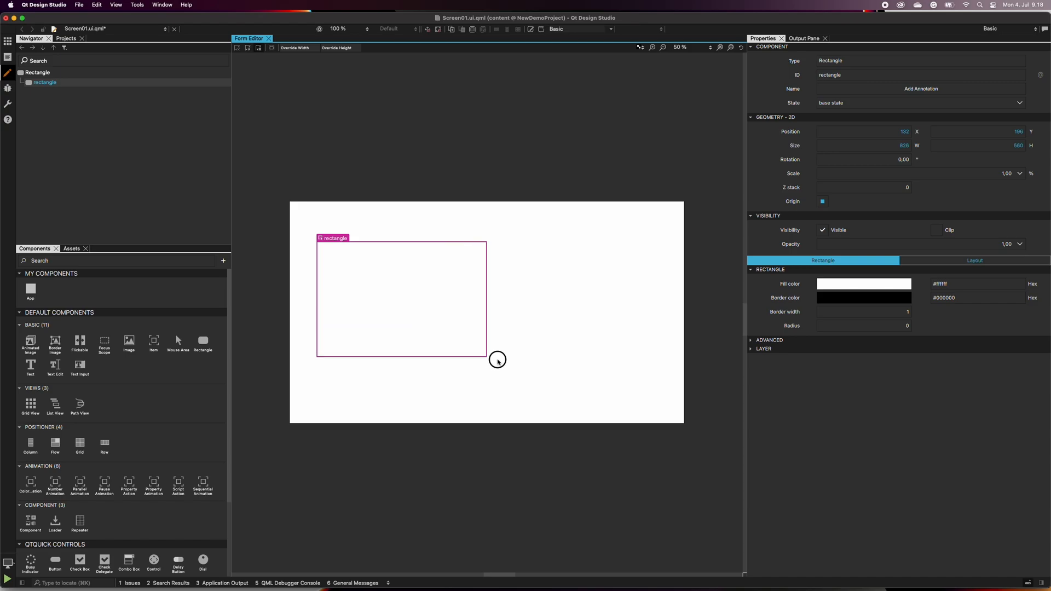
left_click_drag(497, 360, 526, 371)
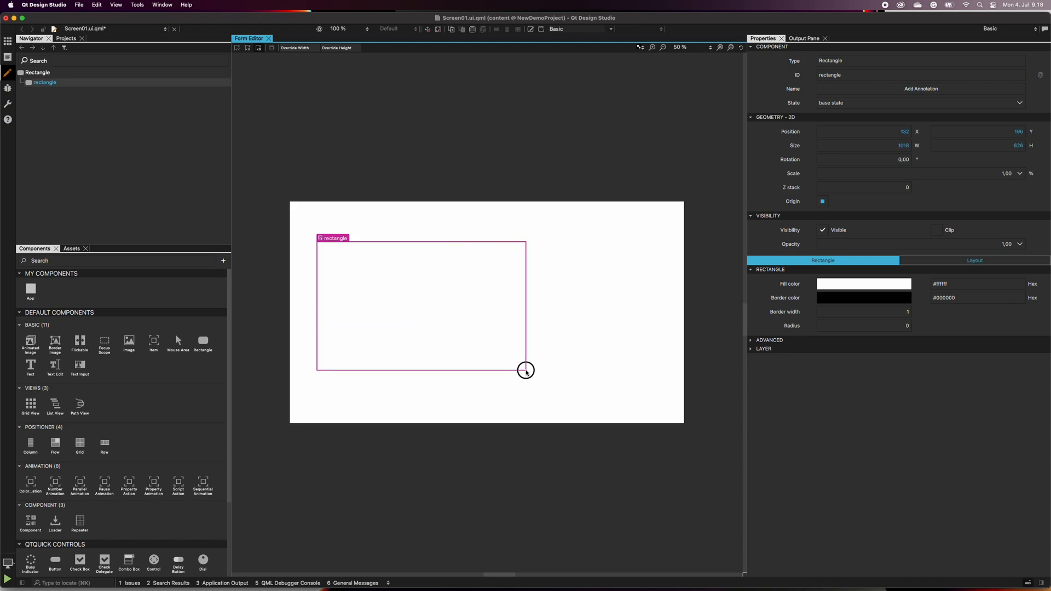
left_click_drag(525, 370, 527, 371)
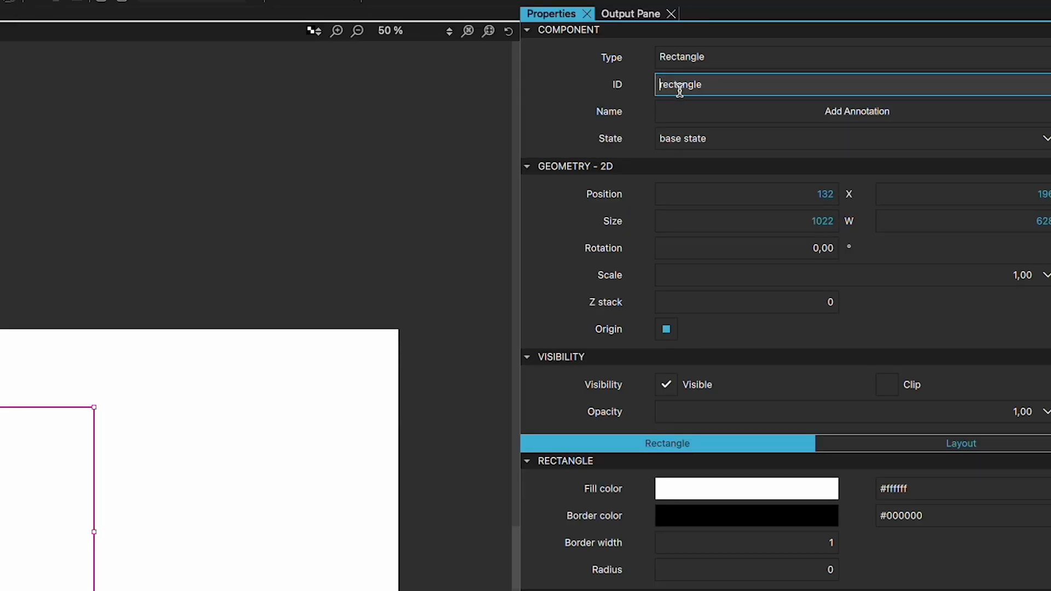
type("mainViewR")
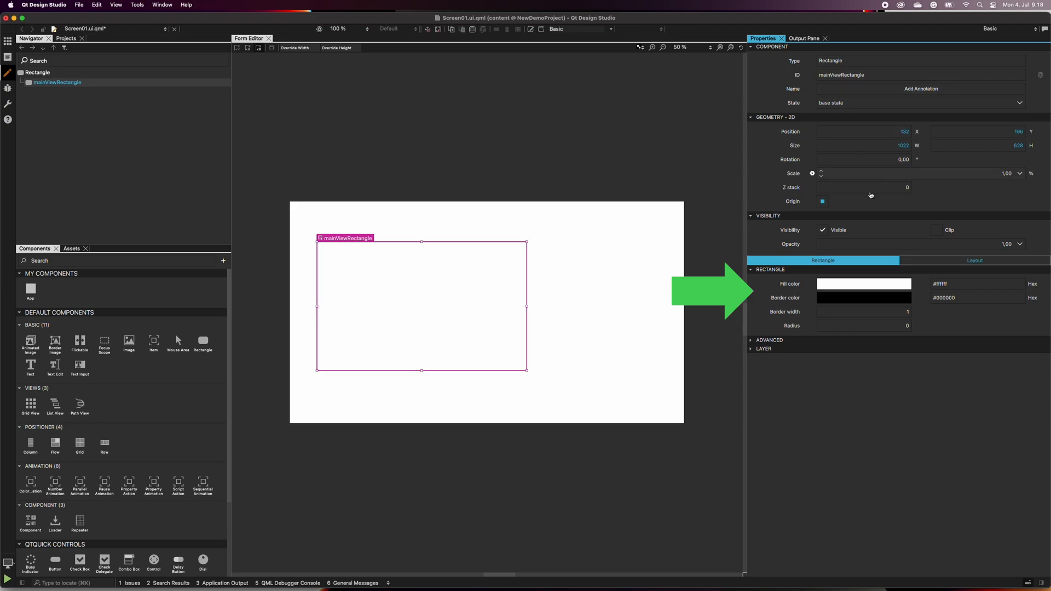
Step: Set mainViewRectangle's fill colour to light grey #d2cbcb
left_click(864, 284)
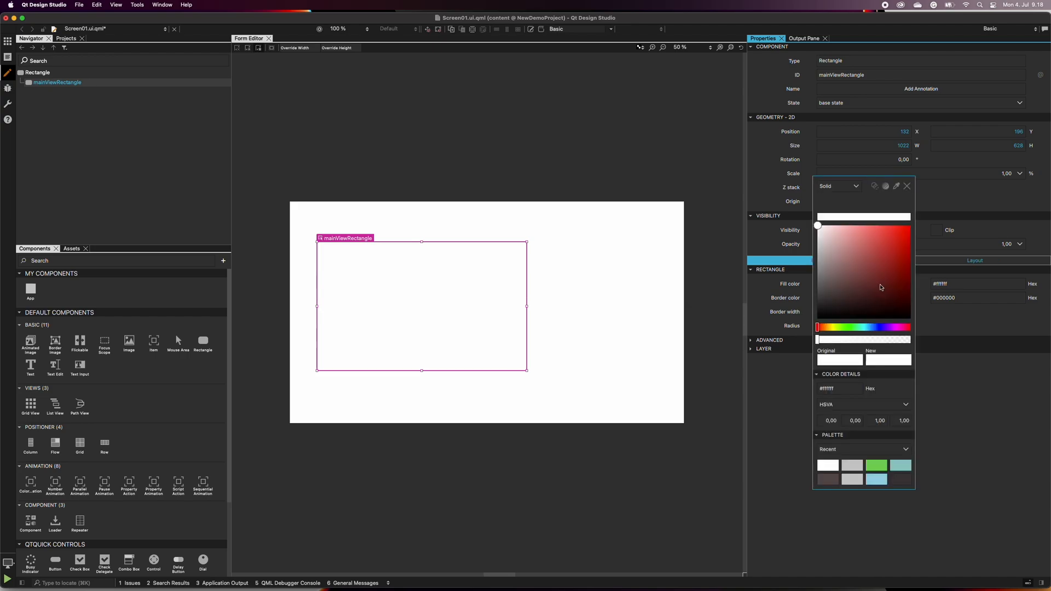
left_click(823, 256)
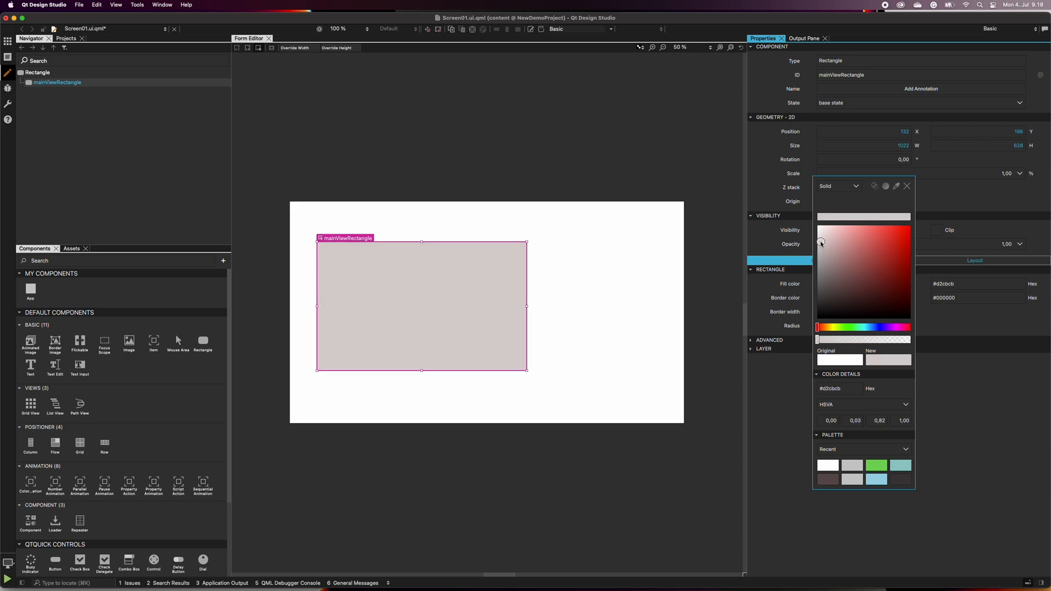
left_click(820, 239)
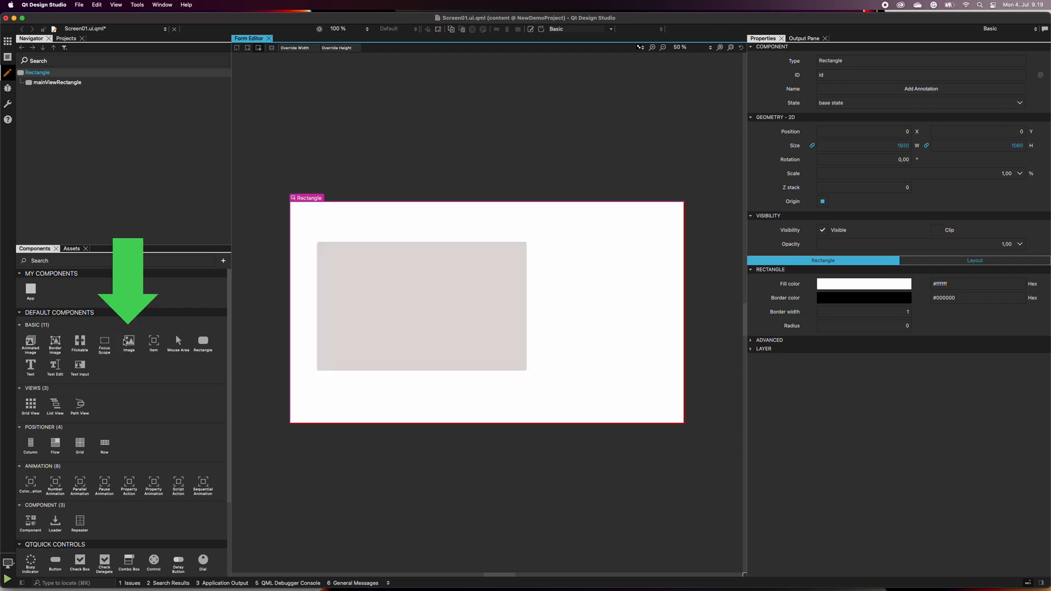
Step: Place an Image inside mainViewRectangle and anchor it to fill its parent with zero margins
left_click_drag(130, 341, 368, 302)
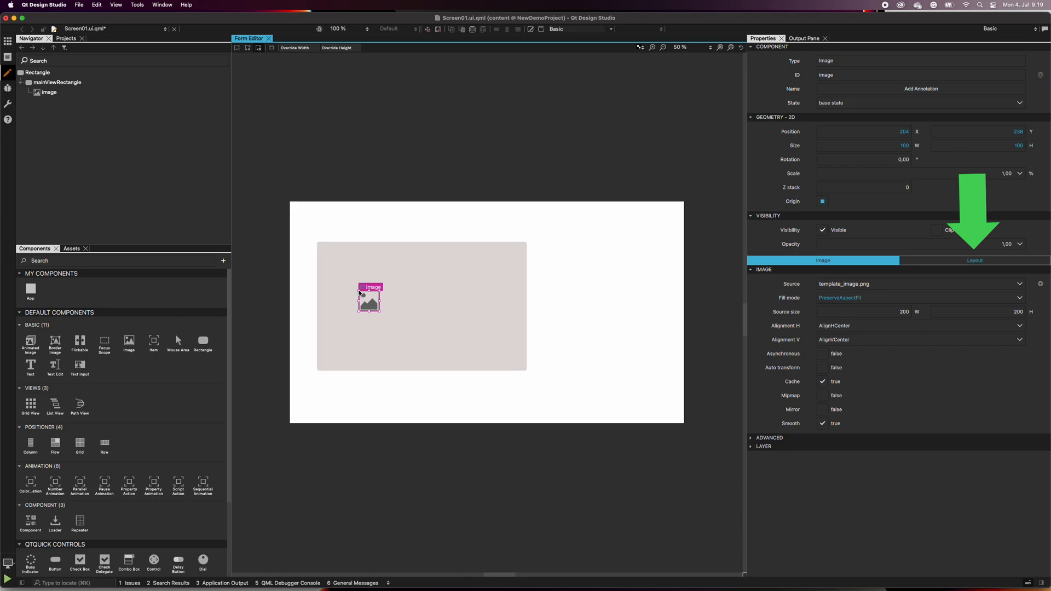
mouse_move(624, 302)
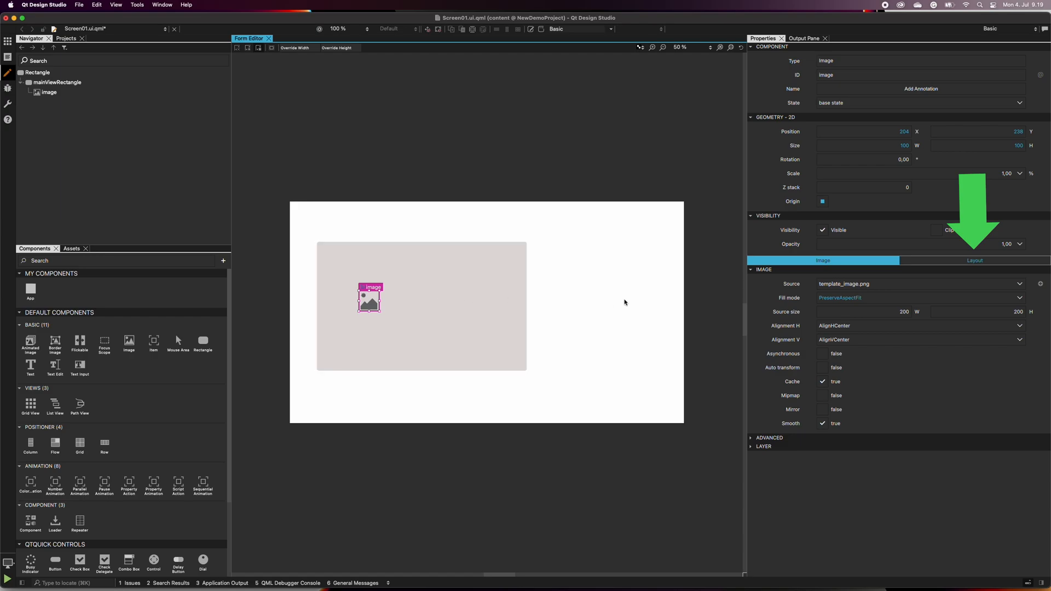
left_click(974, 260)
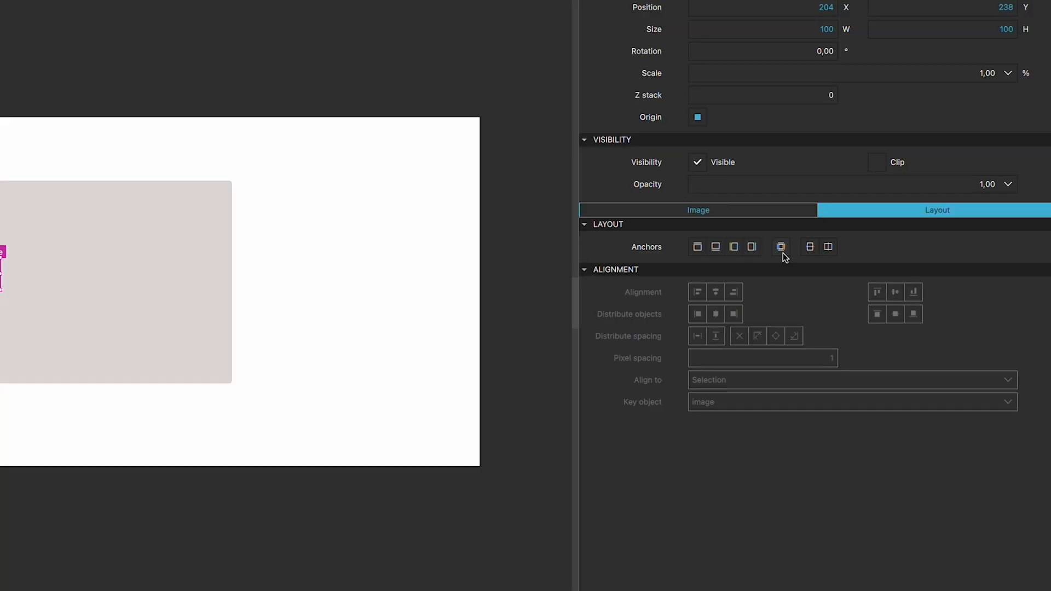
left_click(781, 246)
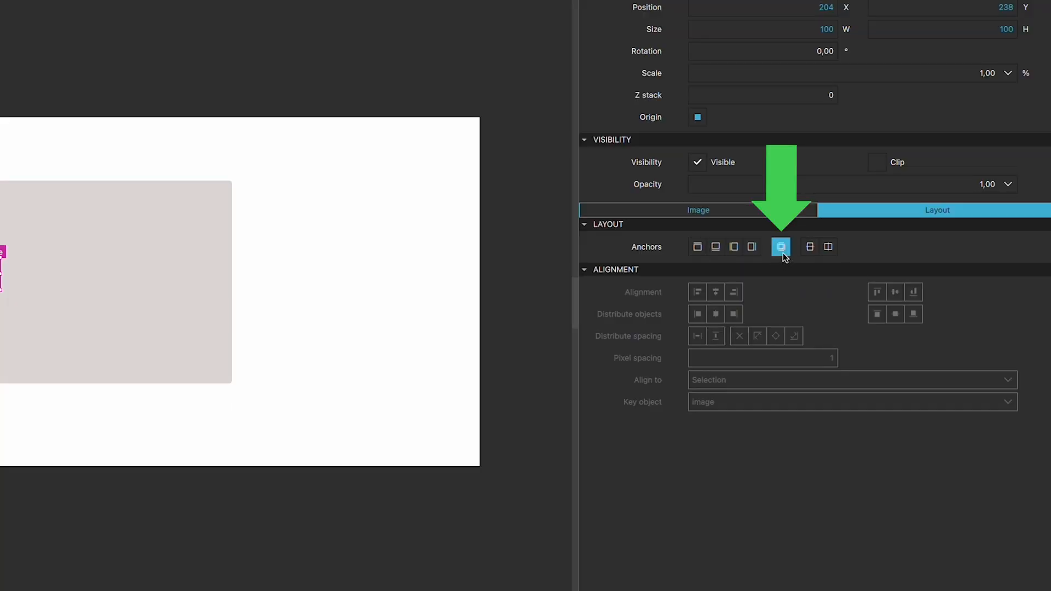
left_click(781, 246)
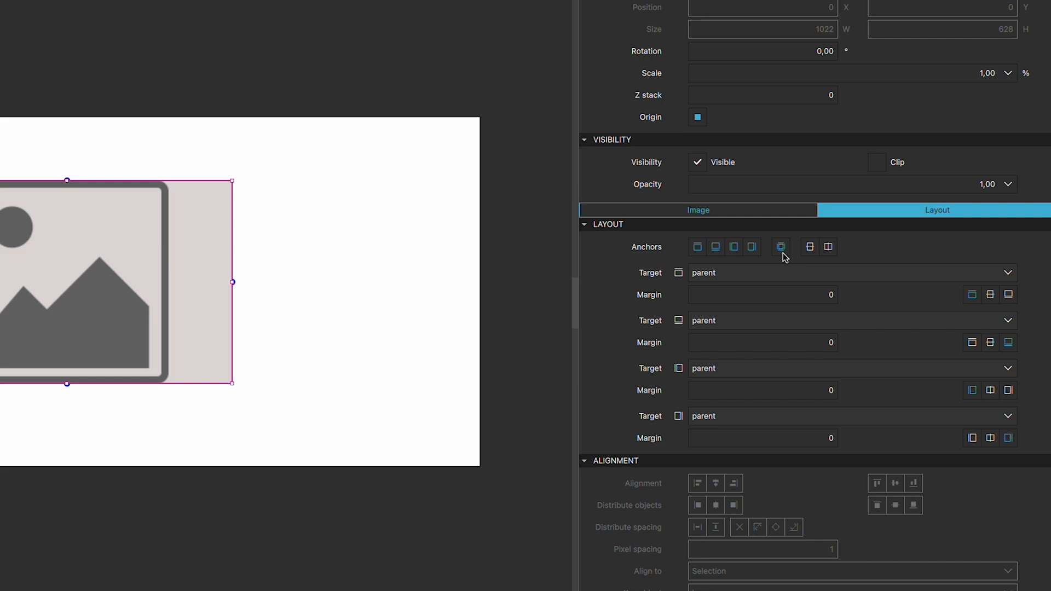
Step: Set the image's anchor margins to 20 on all four sides, leaving it about 982 by 588
left_click(761, 295)
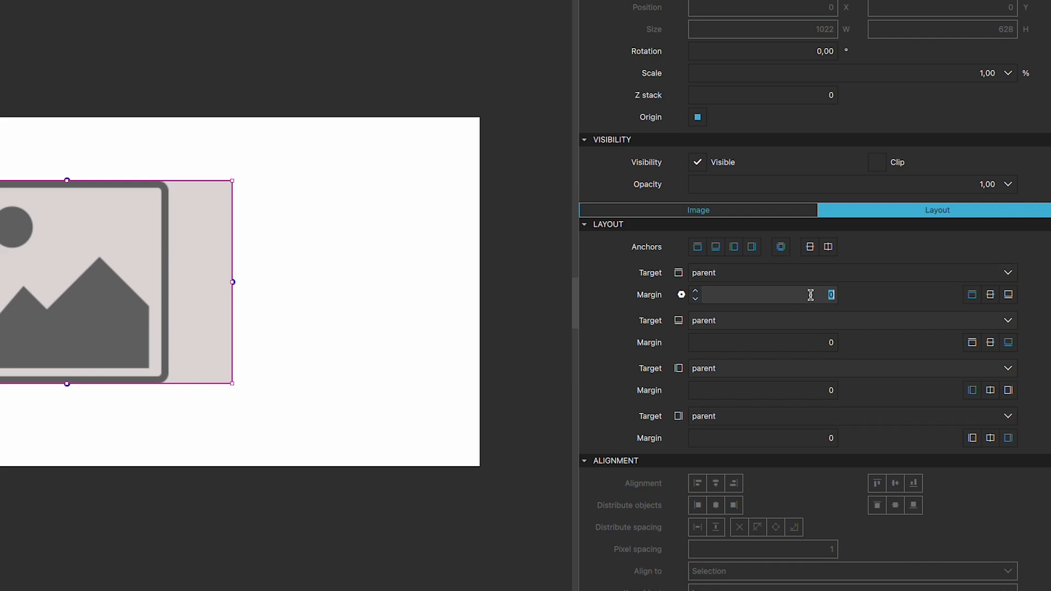
type("20")
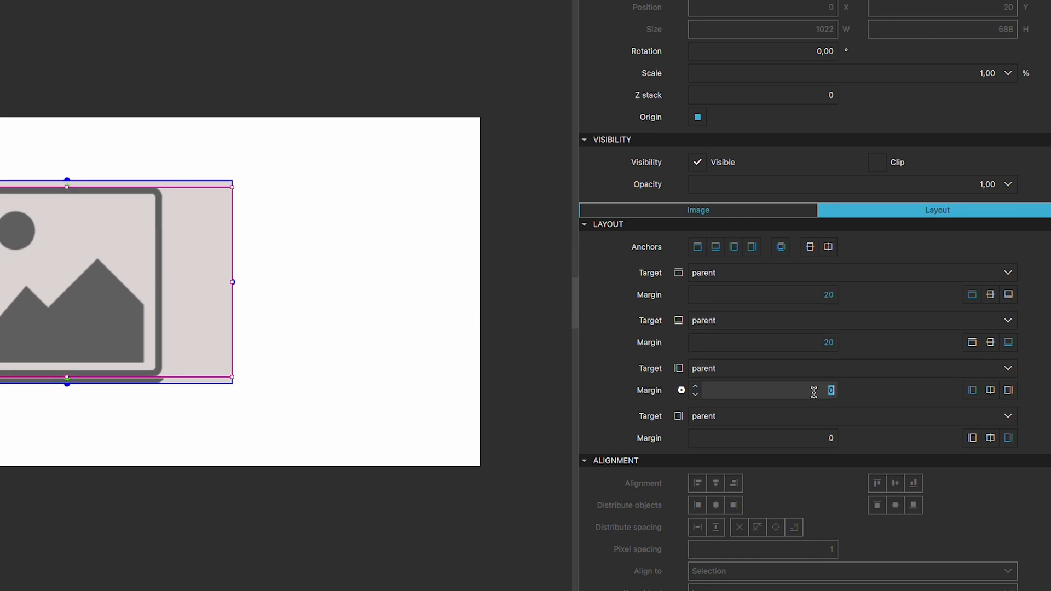
type("20")
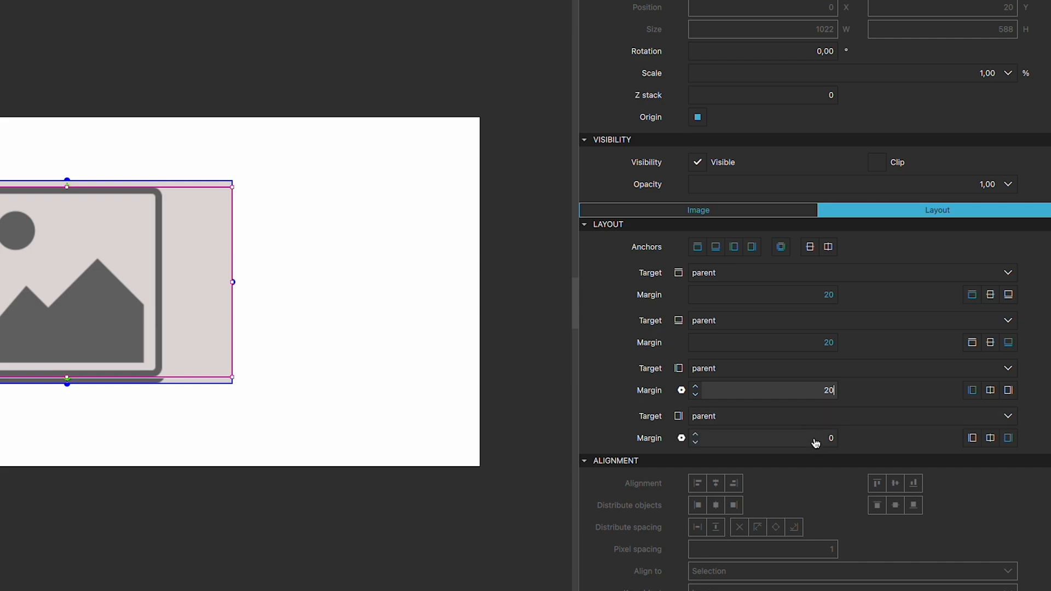
type("20")
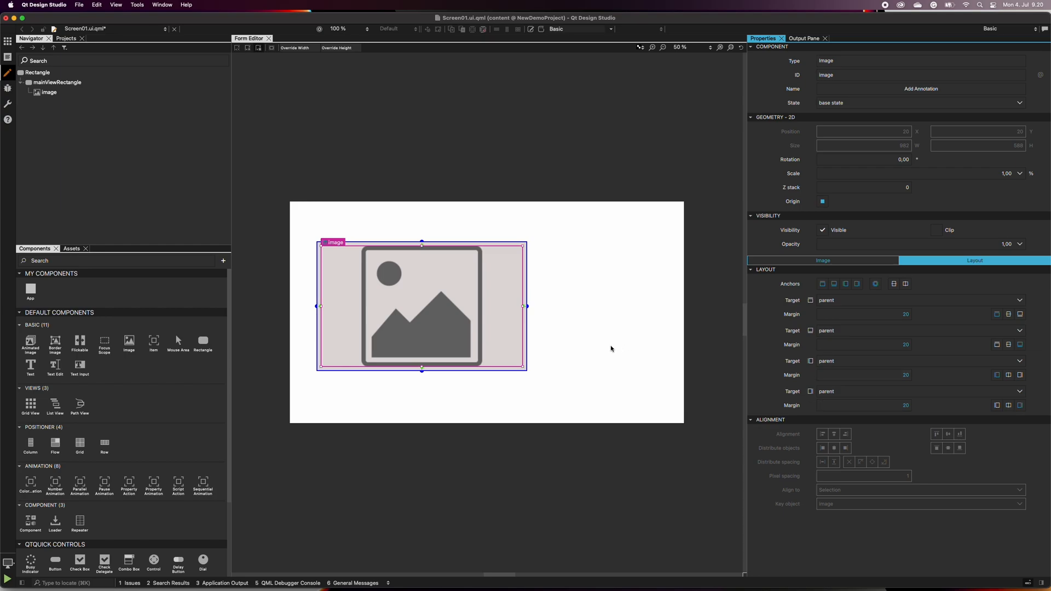
Step: Drag mainViewRectangle's corner handle until its size reads 1100 x 668
left_click(38, 73)
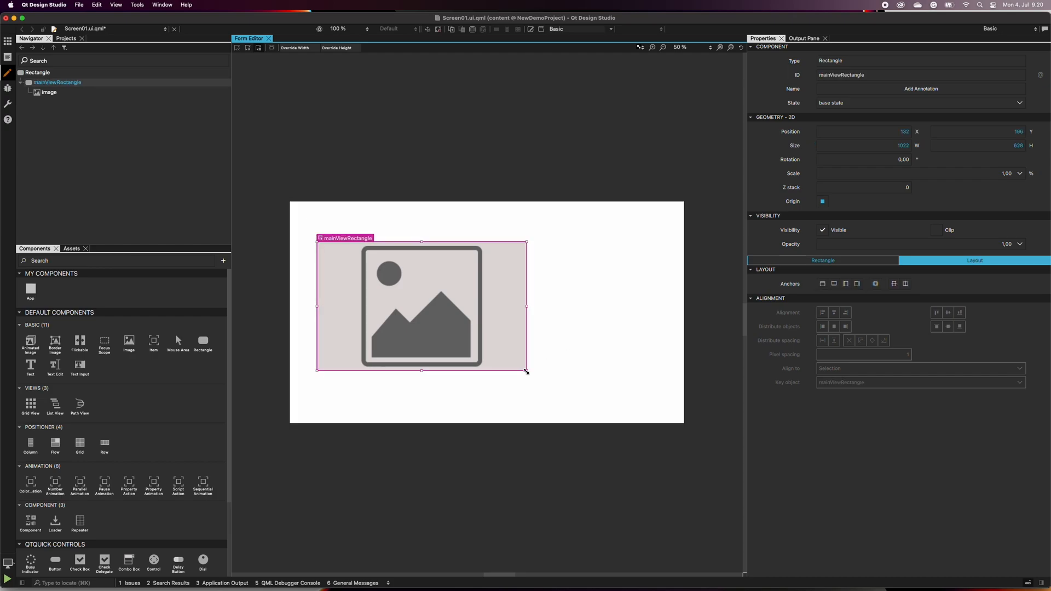
left_click_drag(526, 371, 475, 332)
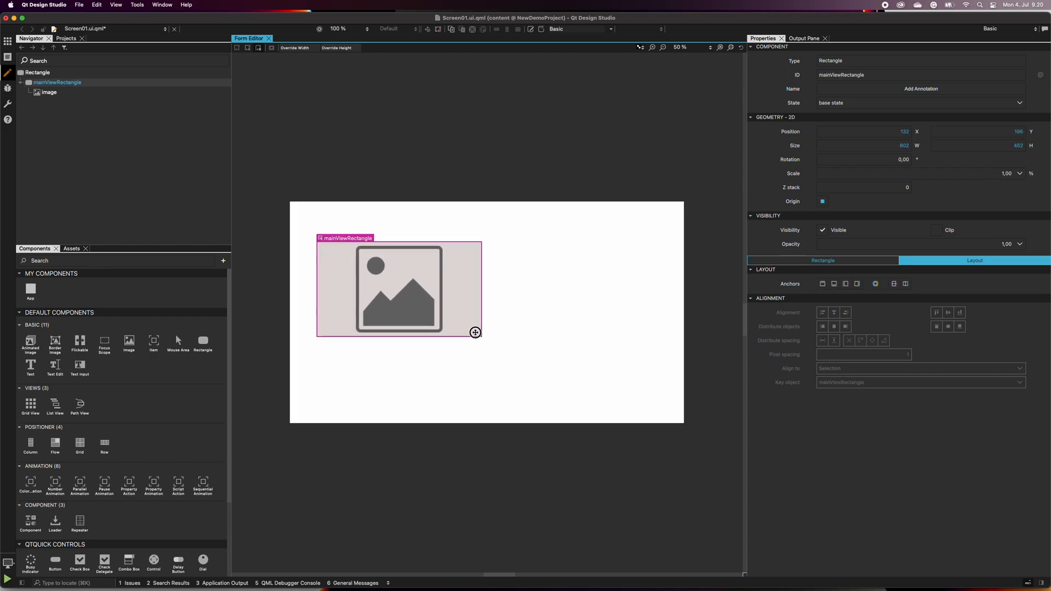
left_click_drag(475, 333, 465, 319)
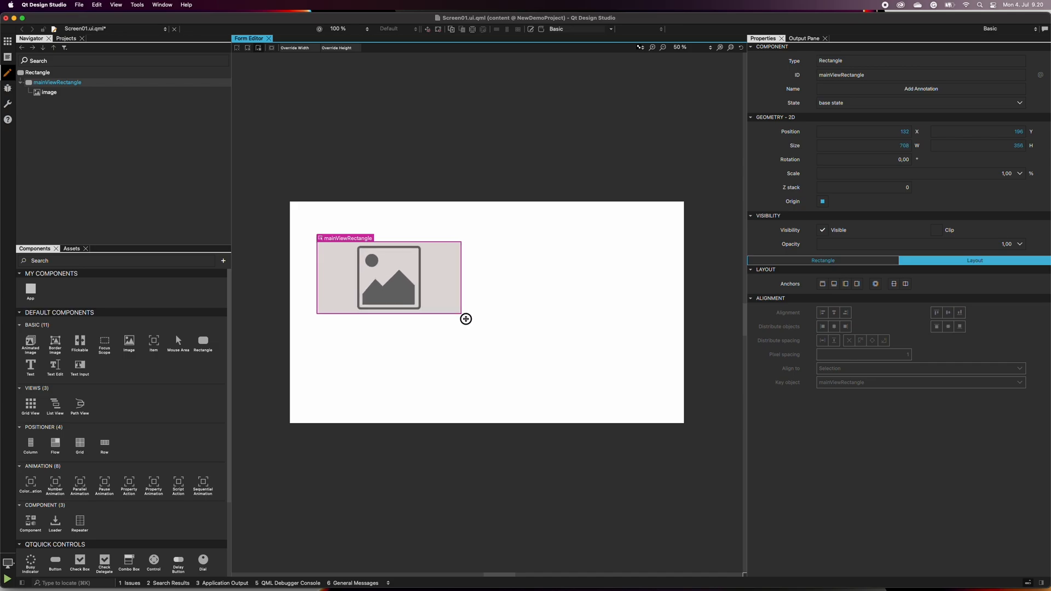
left_click_drag(466, 318, 616, 401)
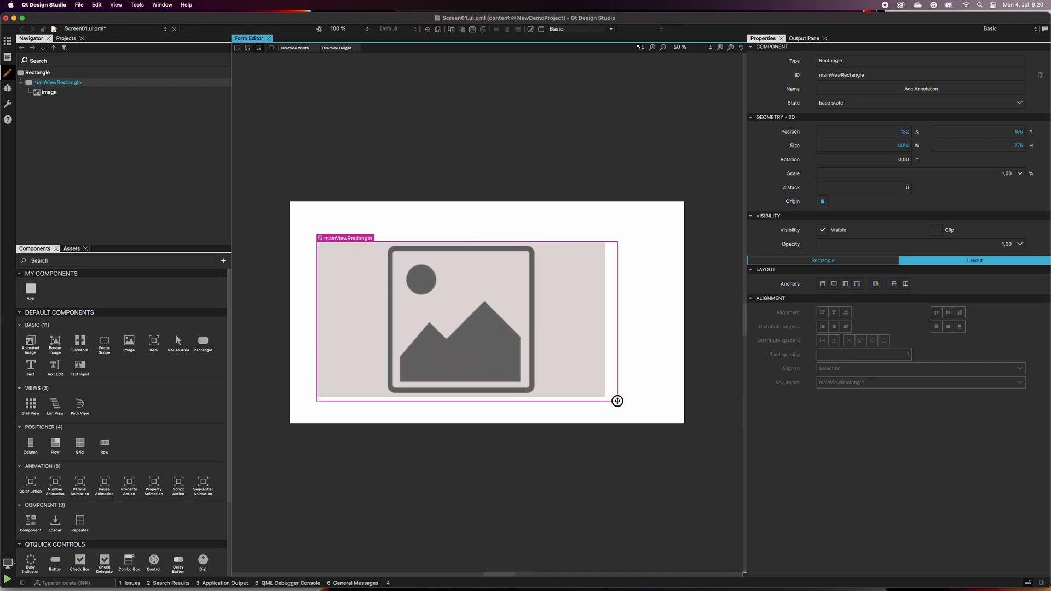
left_click_drag(616, 401, 522, 372)
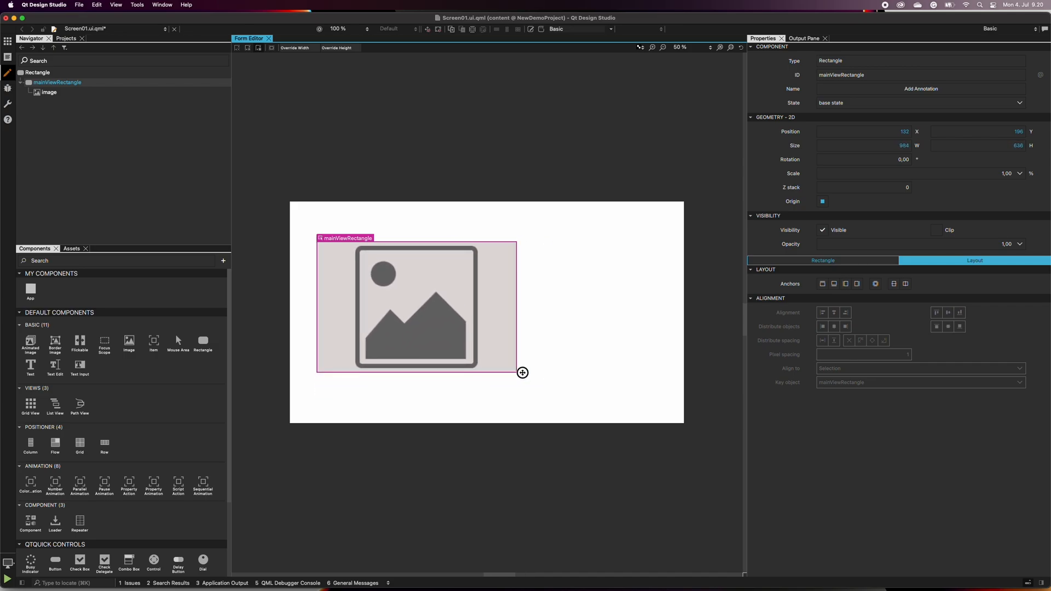
left_click_drag(522, 372, 539, 379)
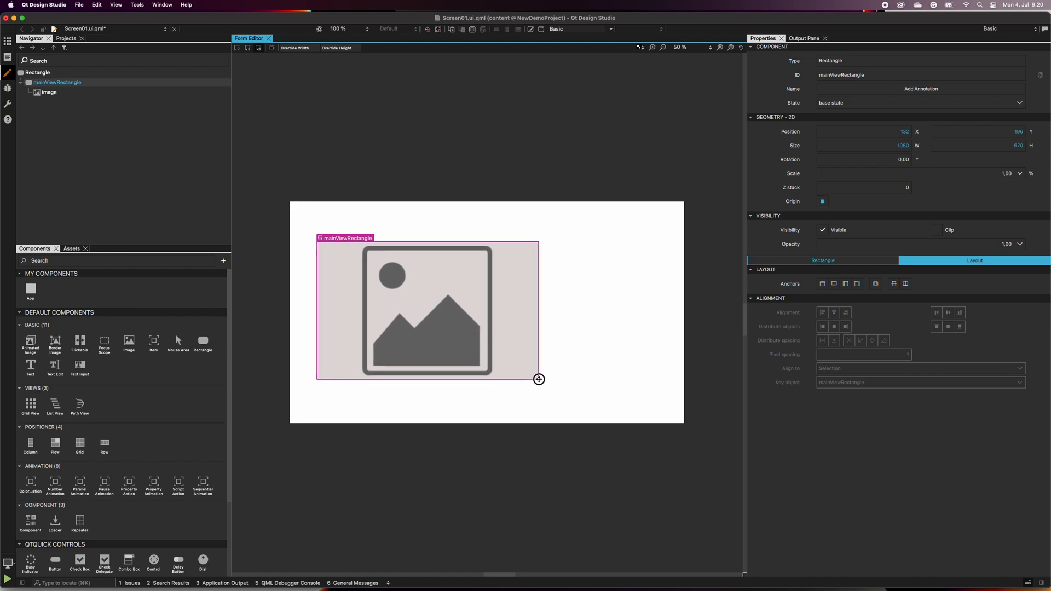
left_click_drag(539, 380, 542, 379)
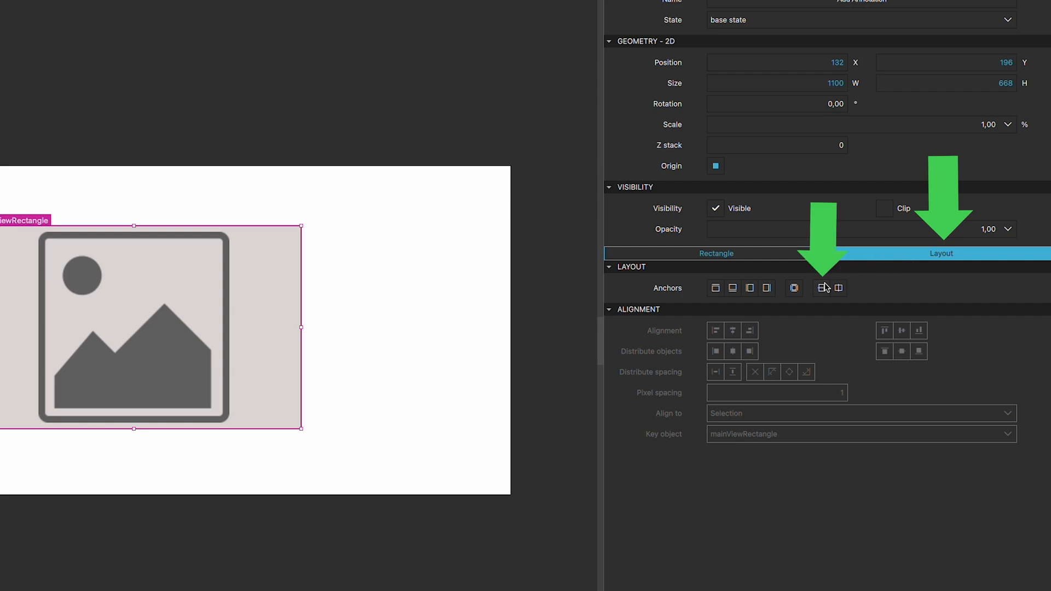
mouse_move(821, 288)
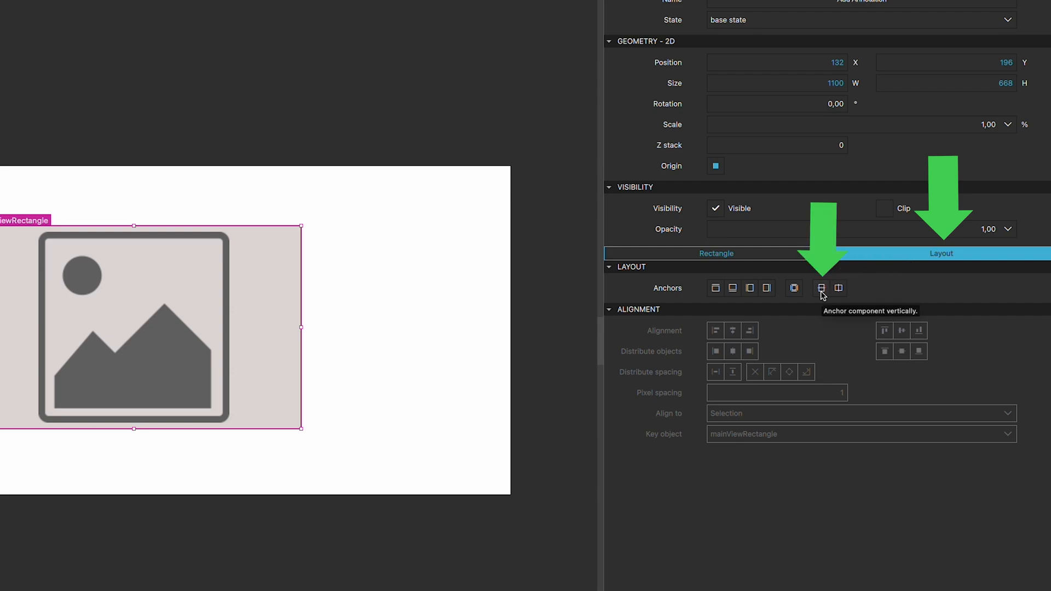
Step: Anchor mainViewRectangle vertically centred in its parent and to the left edge with a 100 margin
left_click(820, 287)
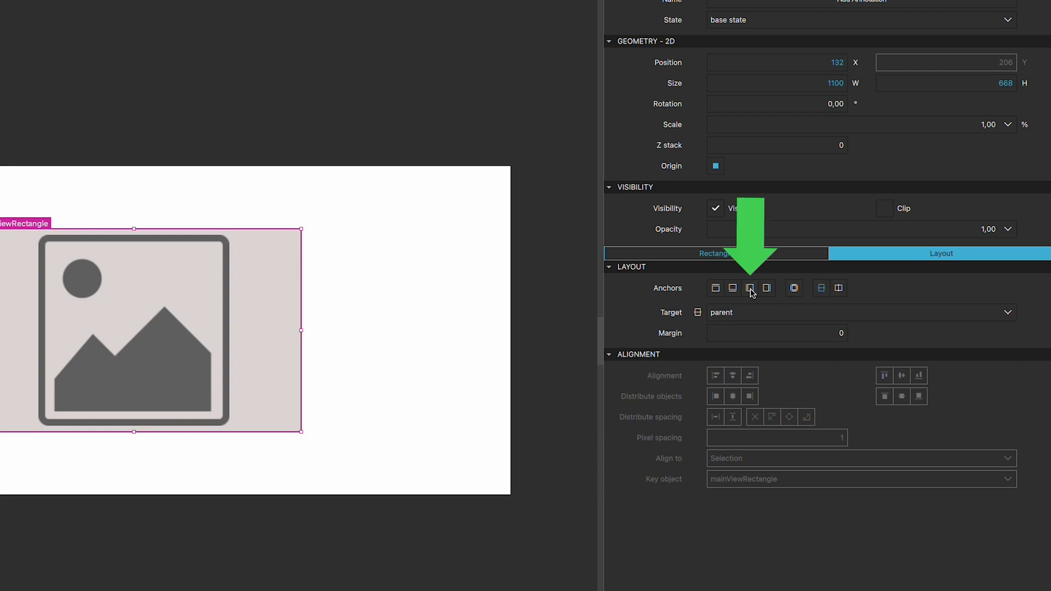
left_click(750, 288)
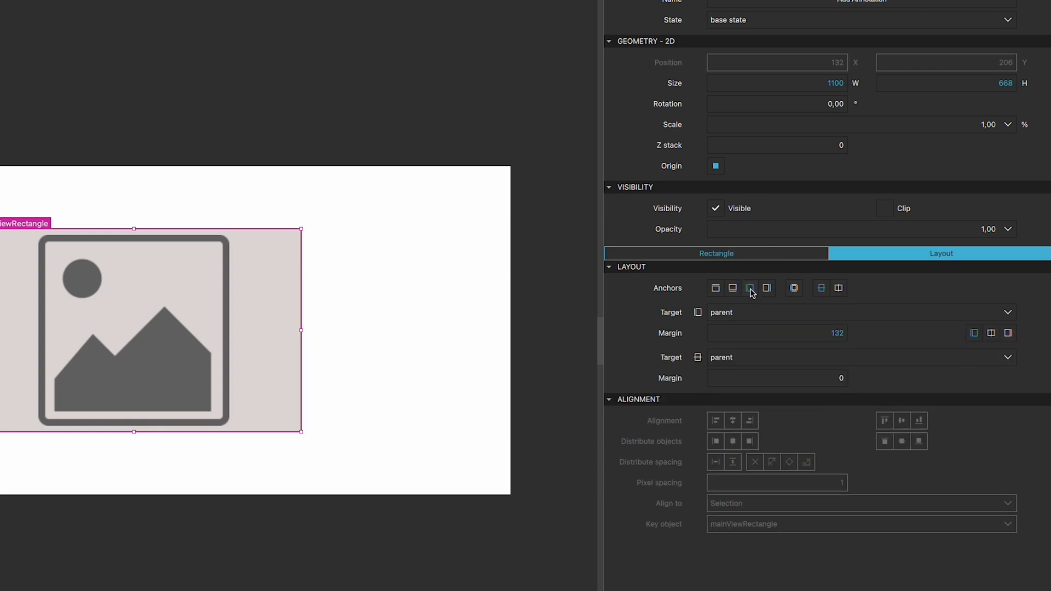
left_click(749, 288)
type("100")
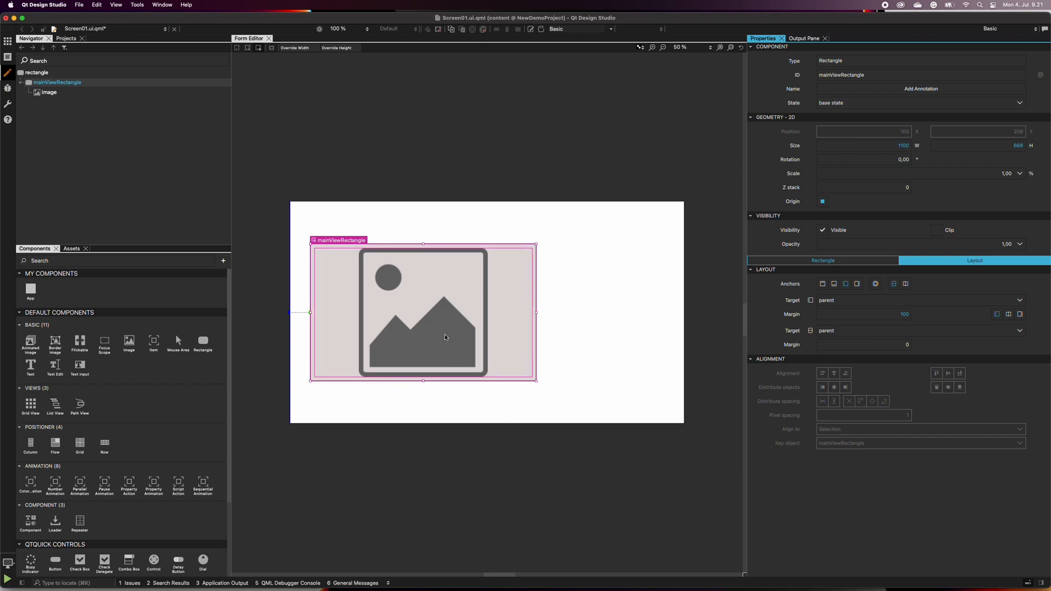
Step: Move mainViewRectangle into a separate component file named MyMainViewRectangle
right_click(57, 82)
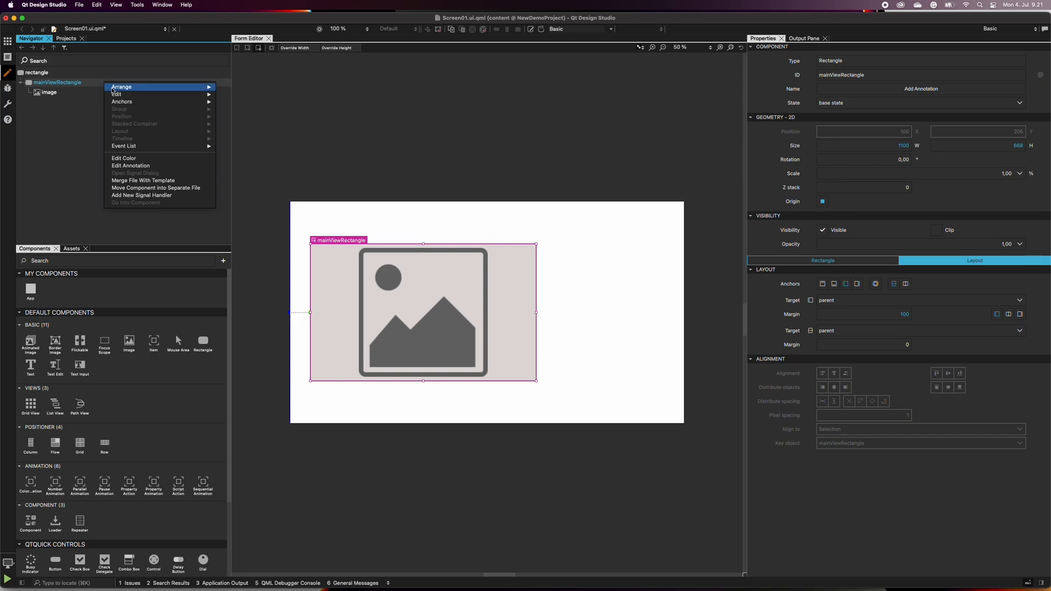
left_click(156, 187)
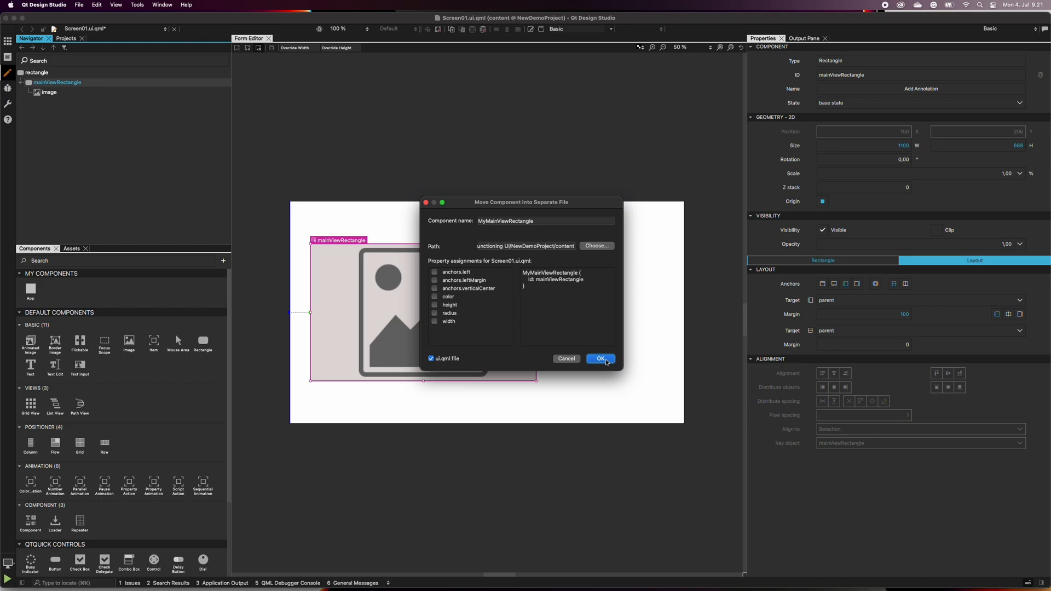
left_click(598, 359)
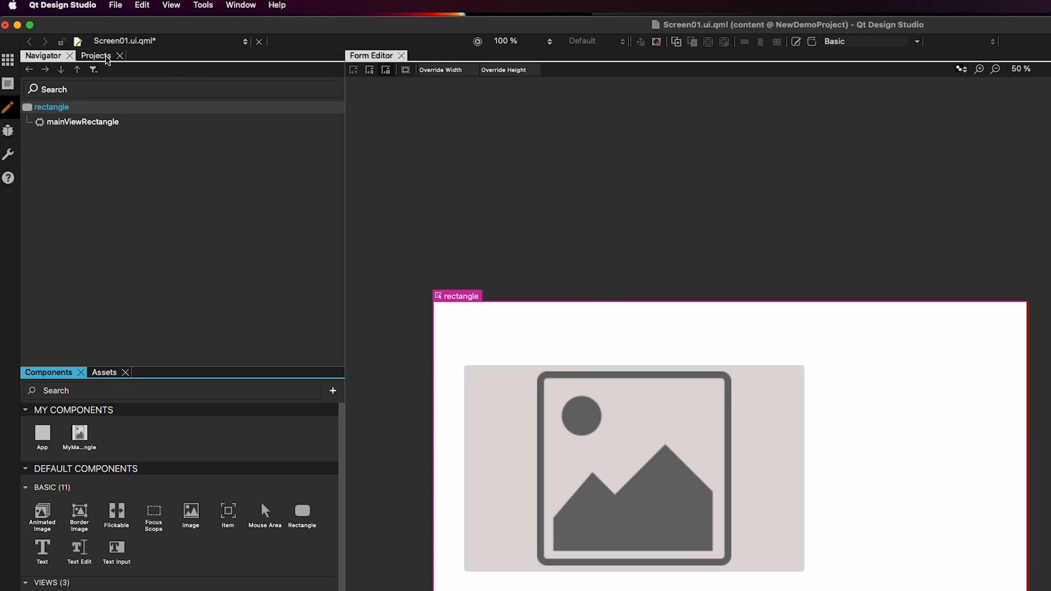
Step: Open MyMainViewRectangle.ui.qml from Projects and select its image to check the 20-pixel margins remain
left_click(96, 56)
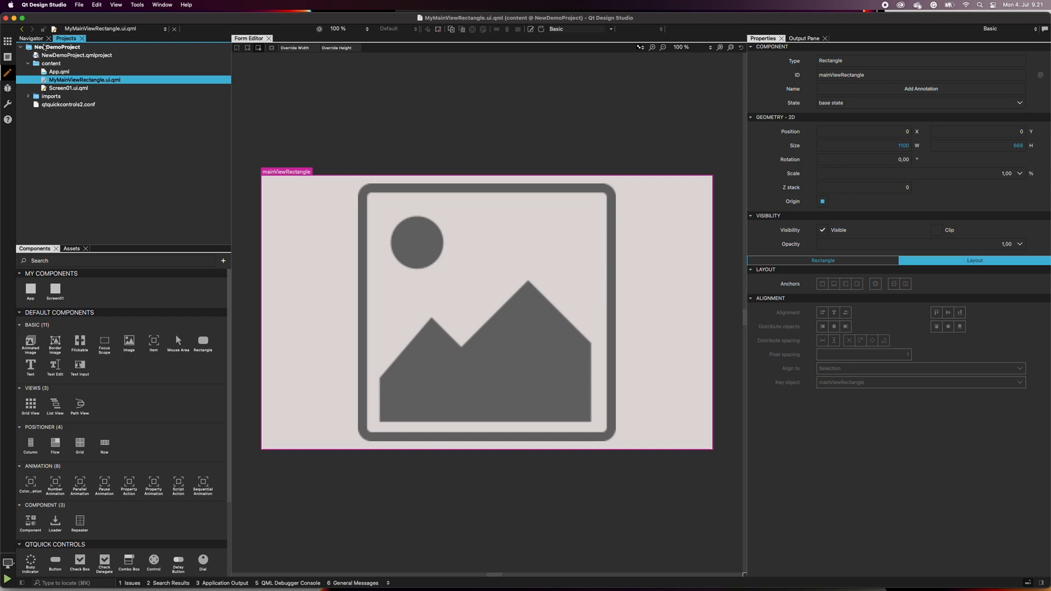
left_click(31, 38)
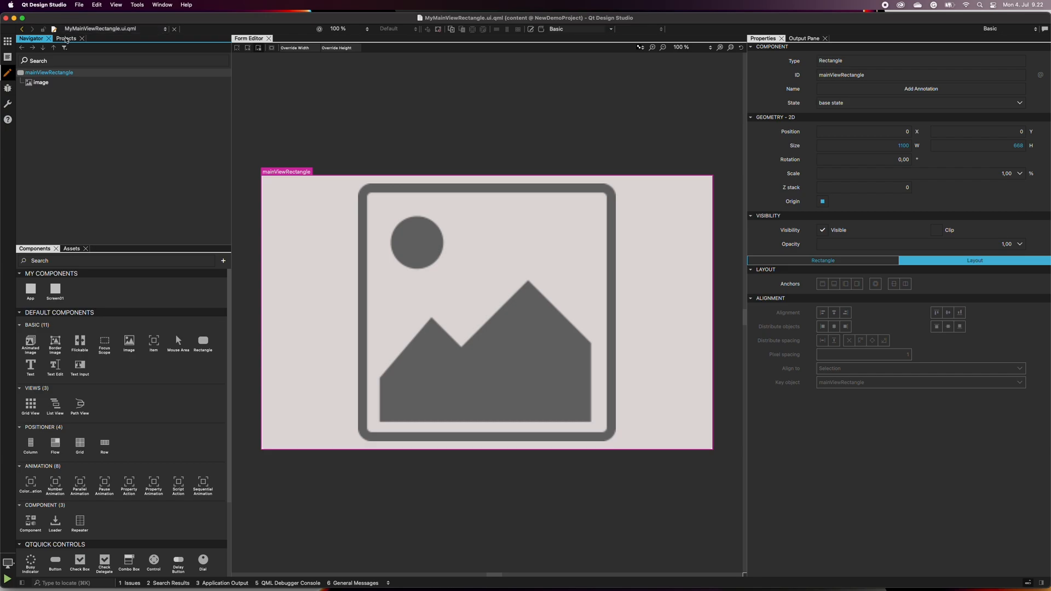
left_click(41, 82)
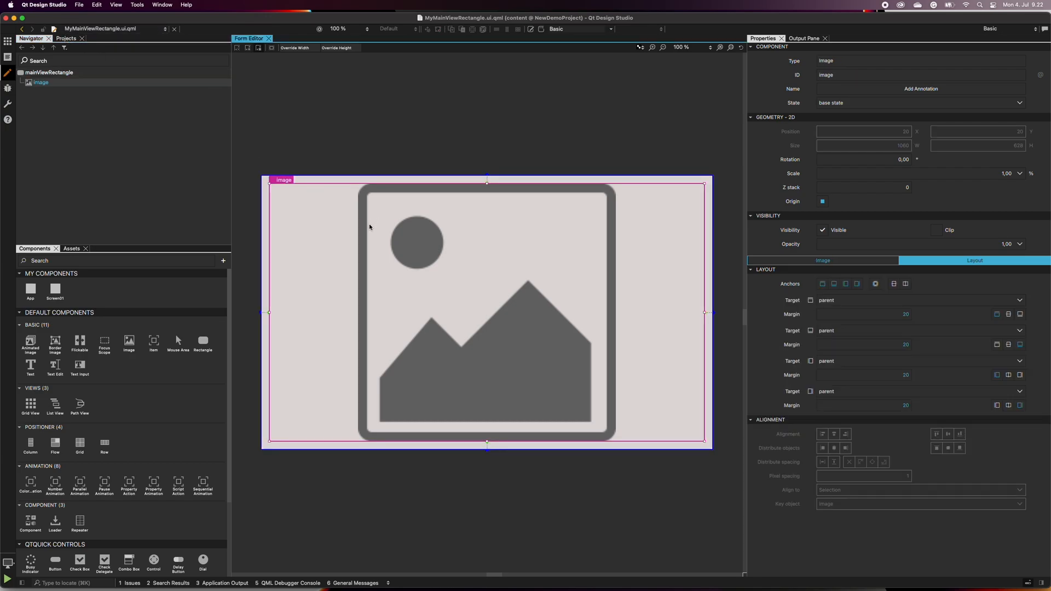
left_click(66, 38)
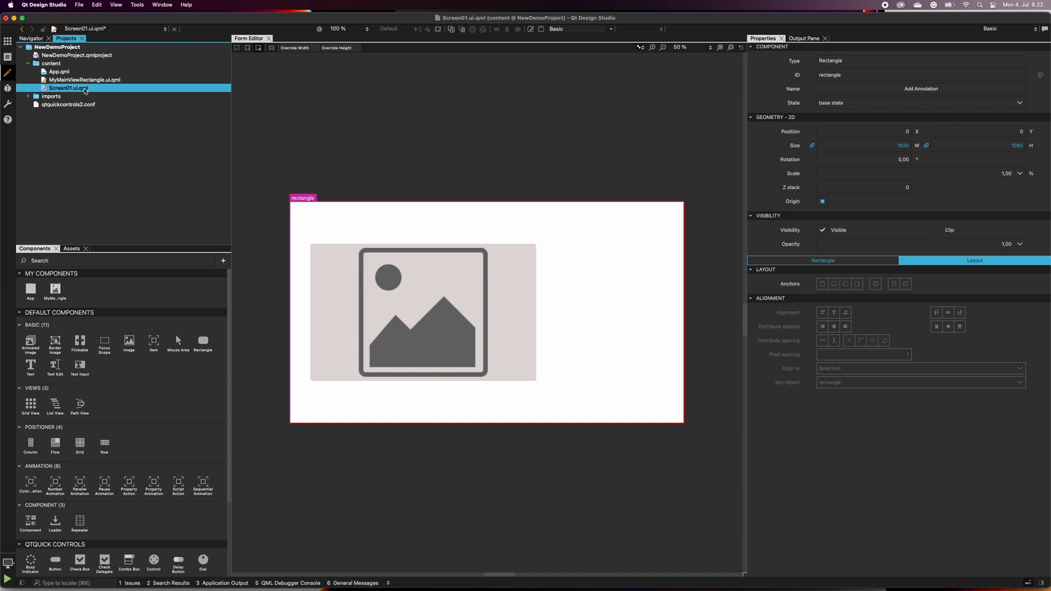
Step: Return to Screen01's item tree, now listing mainViewRectangle as a component instance
left_click(31, 39)
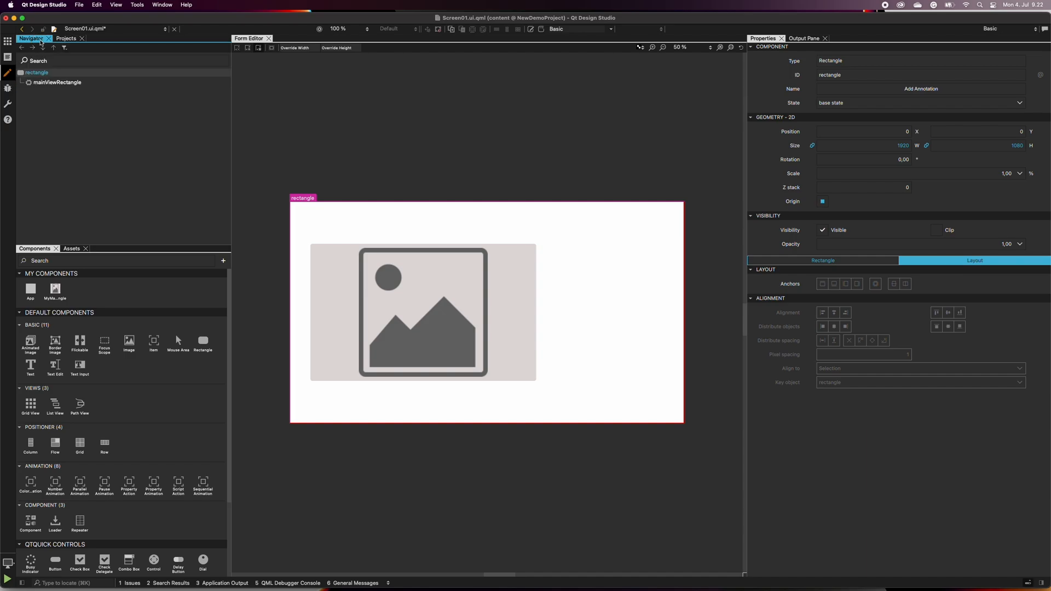